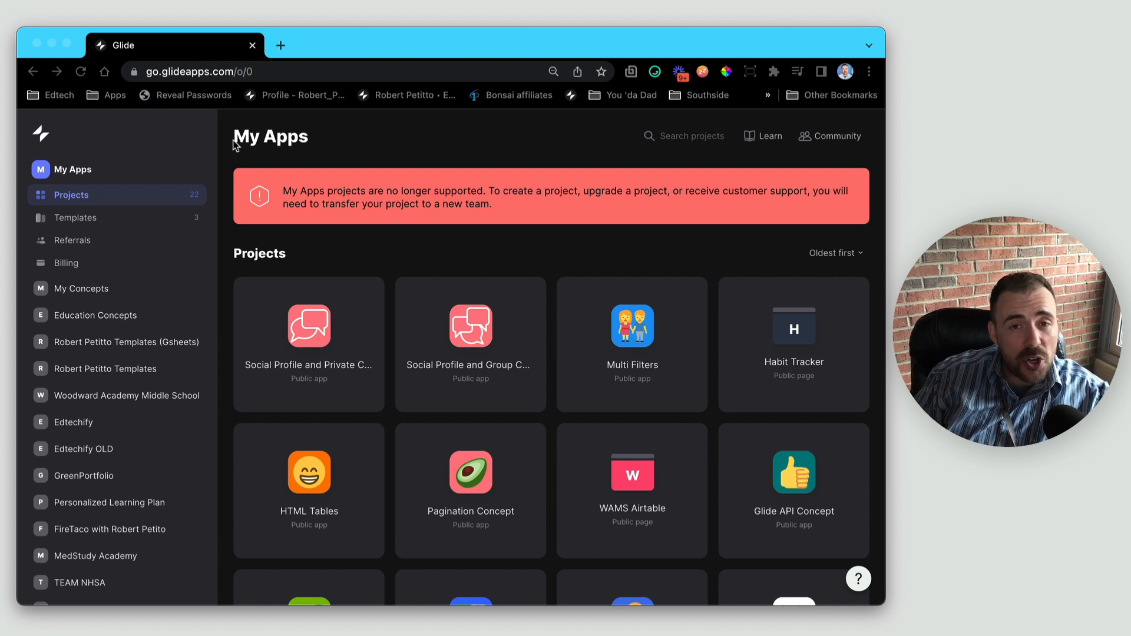
{"action": "mouse_move", "coordinate": [240, 202]}
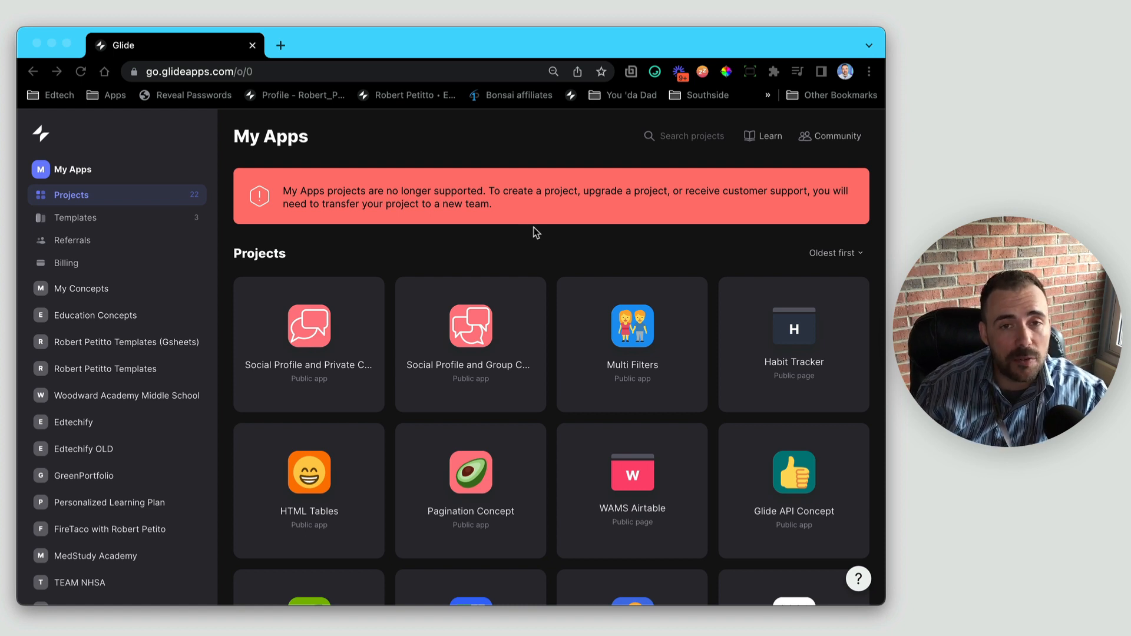
{"action": "mouse_move", "coordinate": [481, 483]}
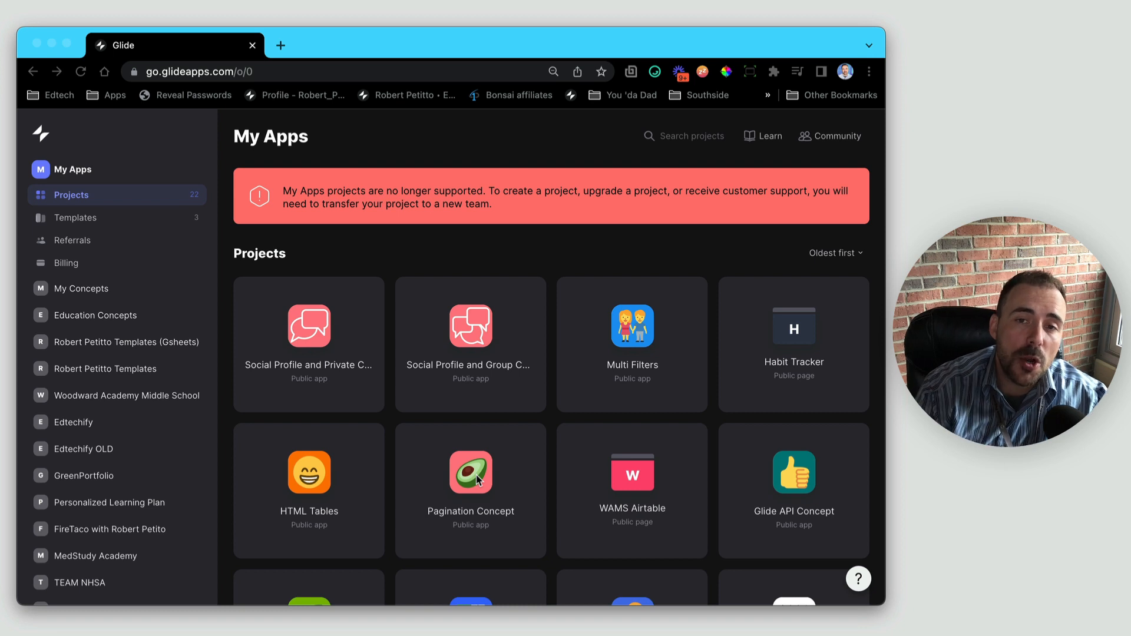
{"action": "mouse_move", "coordinate": [552, 561]}
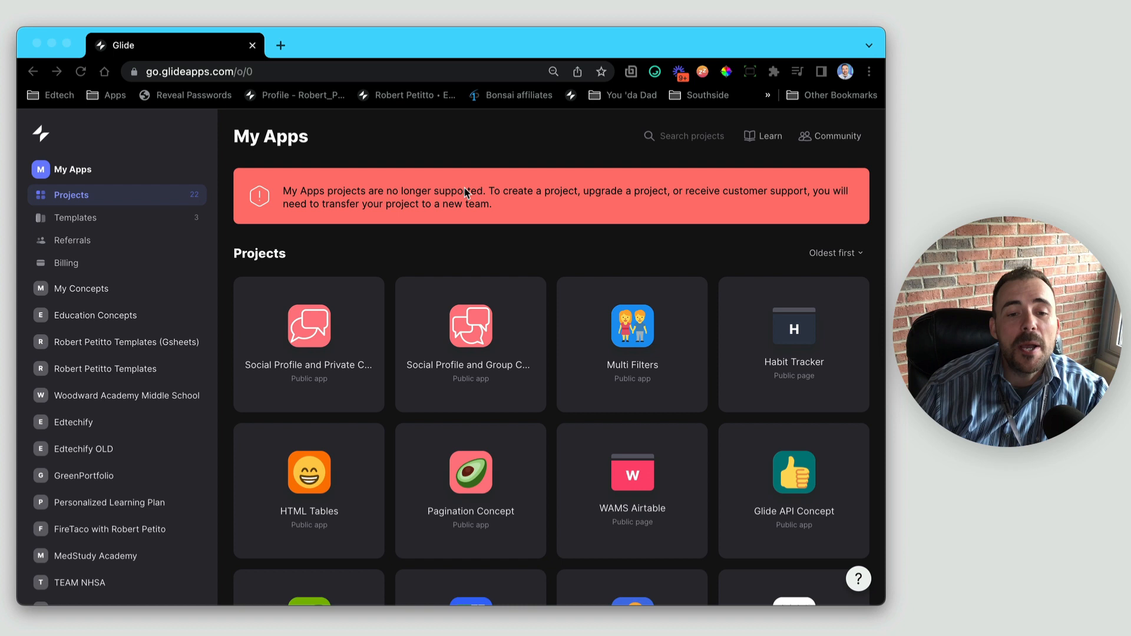
{"action": "mouse_move", "coordinate": [475, 277]}
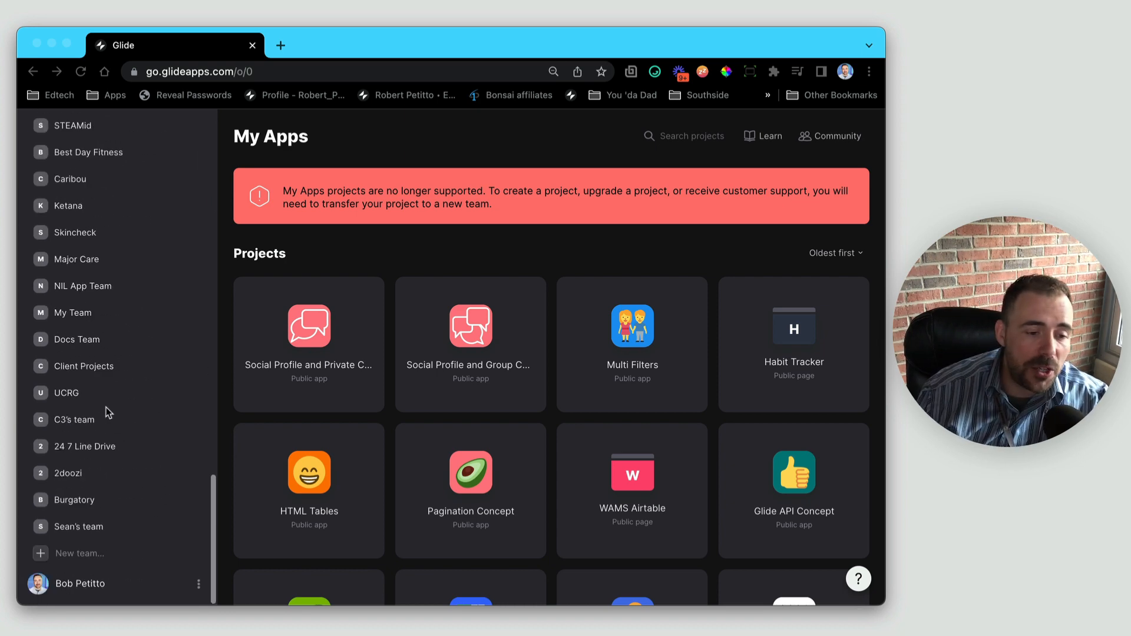
{"action": "mouse_move", "coordinate": [49, 564]}
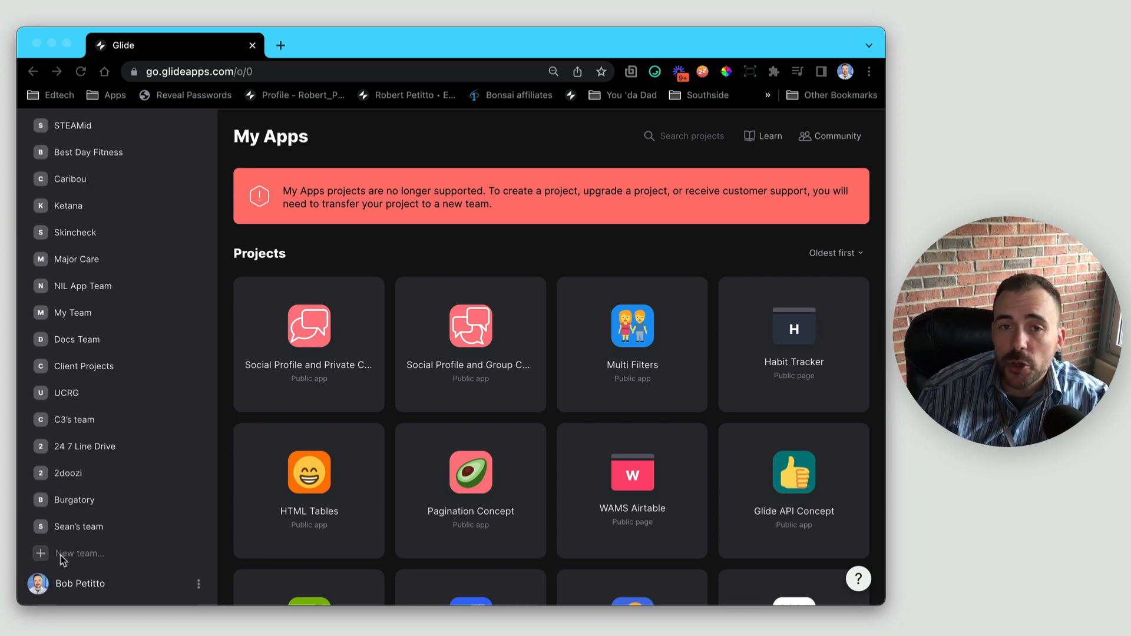
Create a new team named 'All Apps' with company size set to Not using it for work.
{"action": "left_click", "coordinate": [79, 554]}
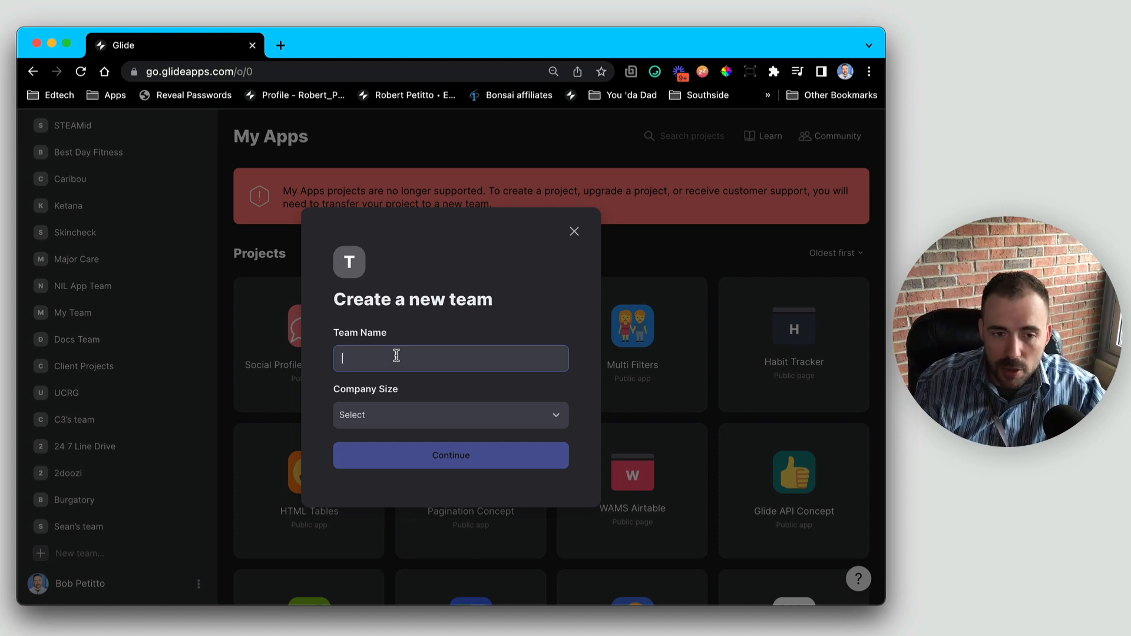
{"action": "type", "text": "All Apps"}
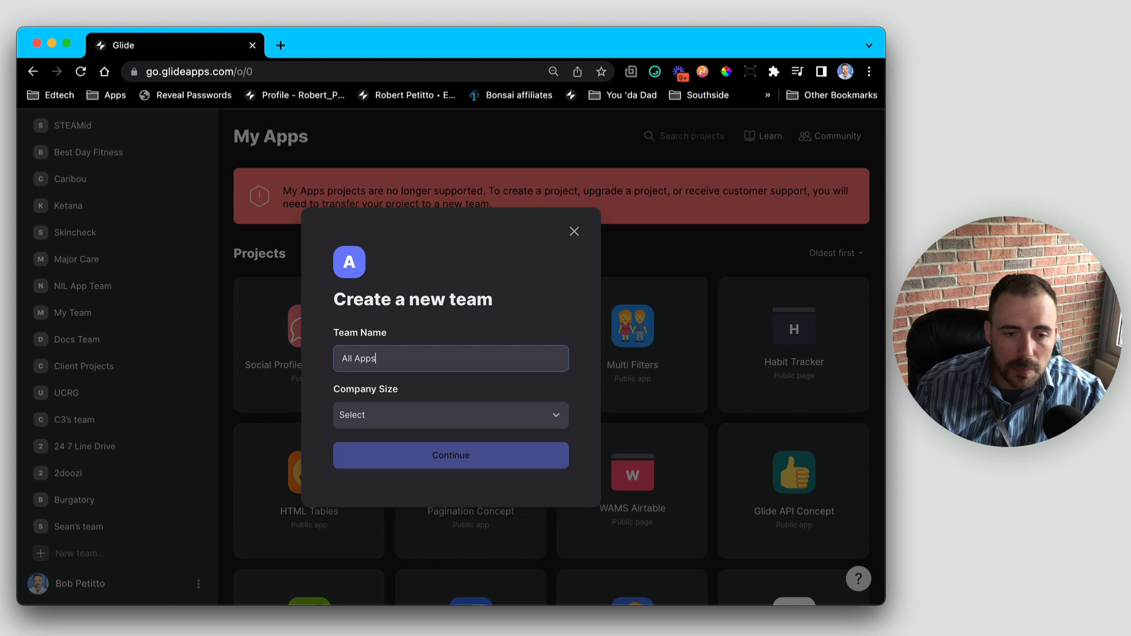
{"action": "left_click", "coordinate": [451, 415]}
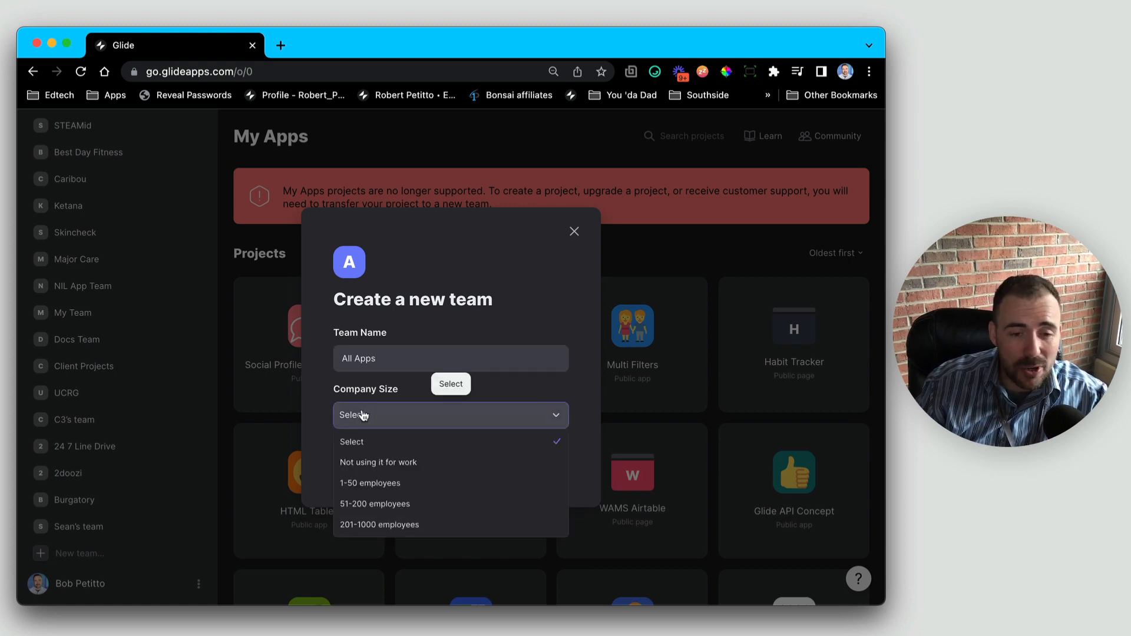
{"action": "left_click", "coordinate": [378, 462]}
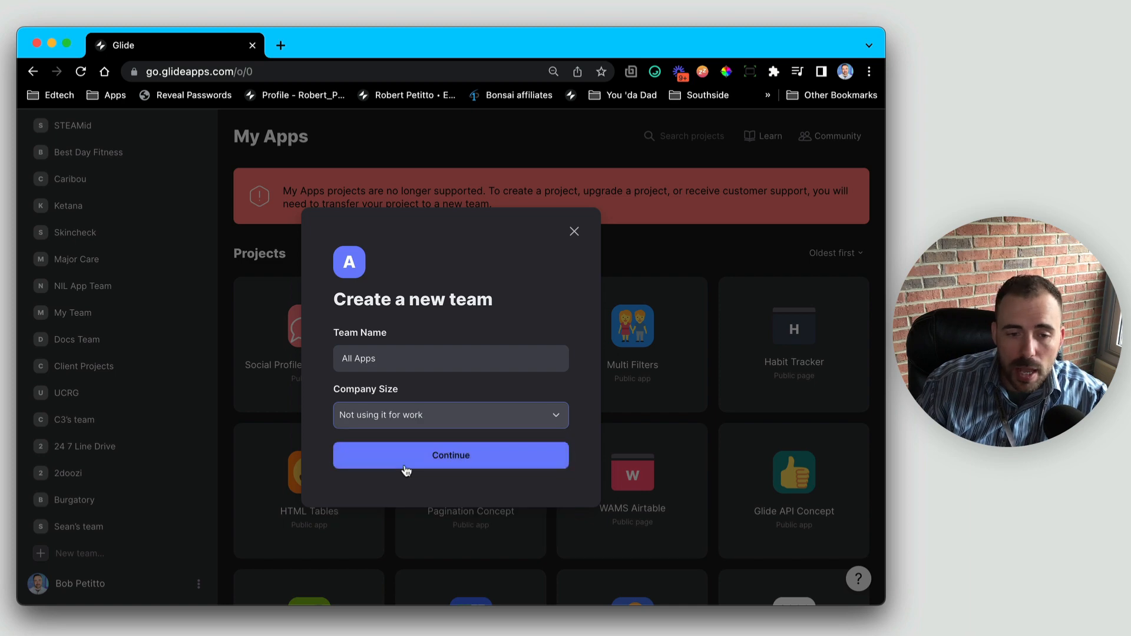
{"action": "left_click", "coordinate": [450, 455]}
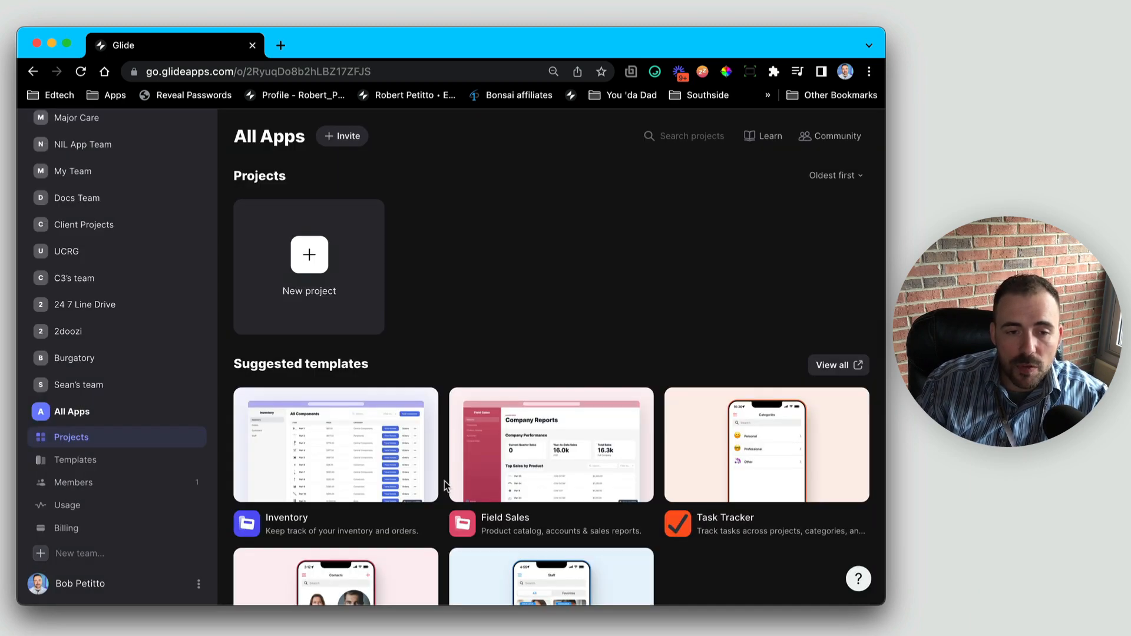
{"action": "mouse_move", "coordinate": [469, 243]}
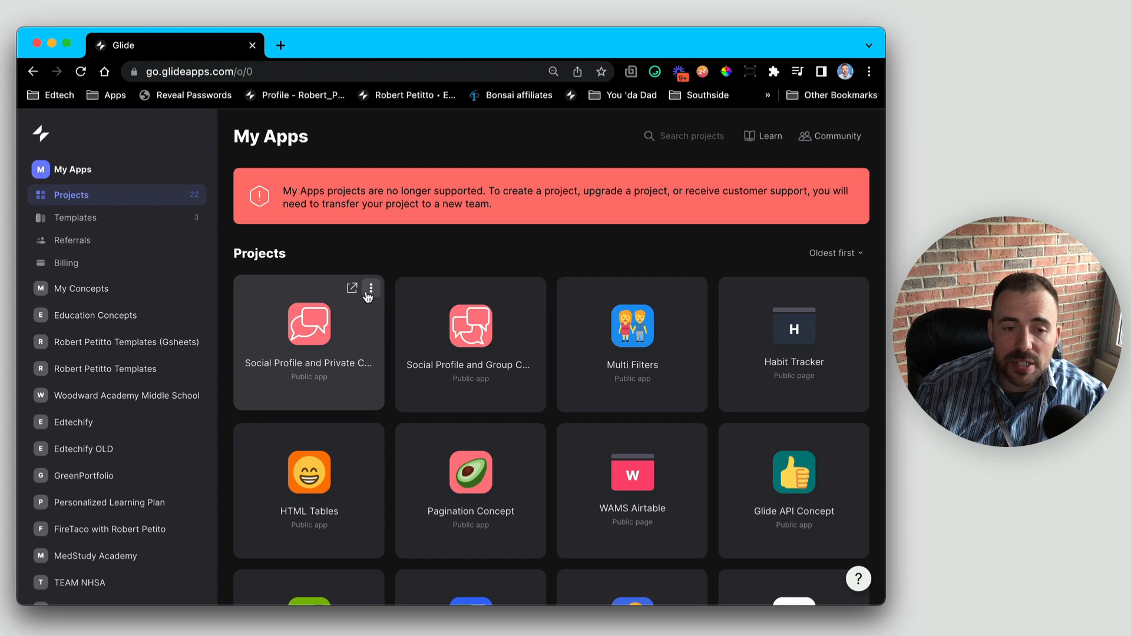
{"action": "left_click", "coordinate": [370, 289]}
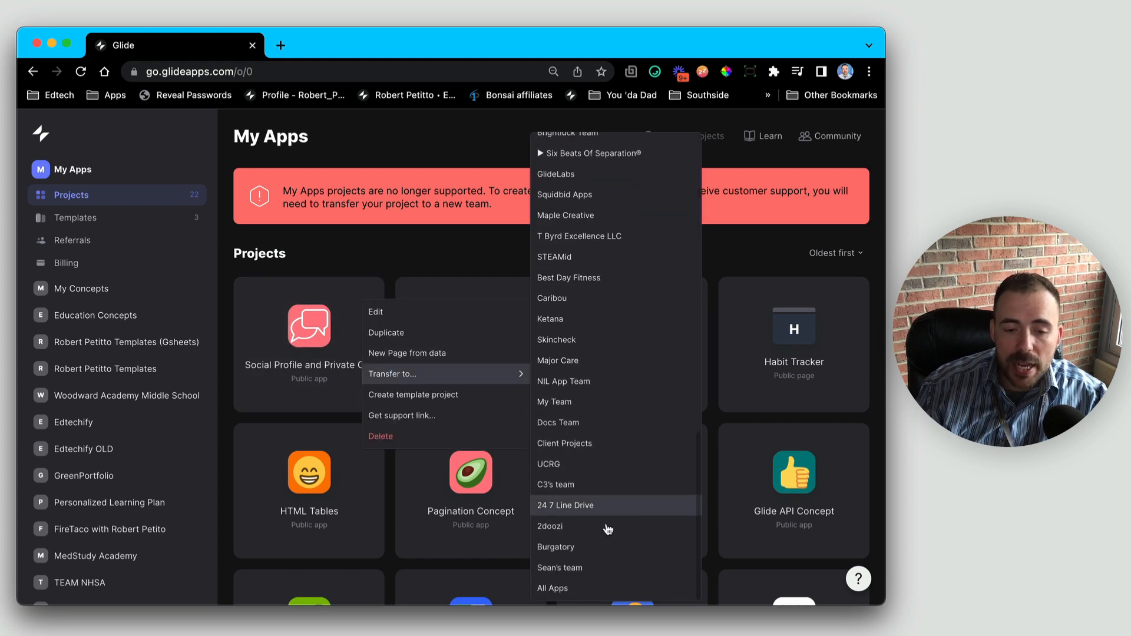
{"action": "mouse_move", "coordinate": [563, 610]}
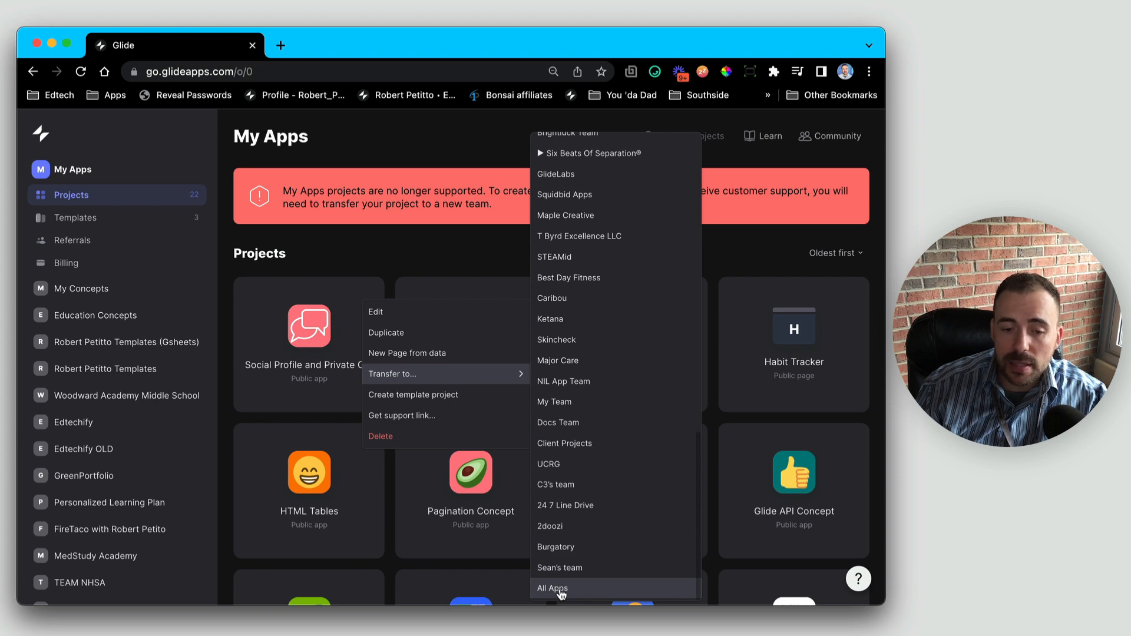
{"action": "left_click", "coordinate": [557, 588]}
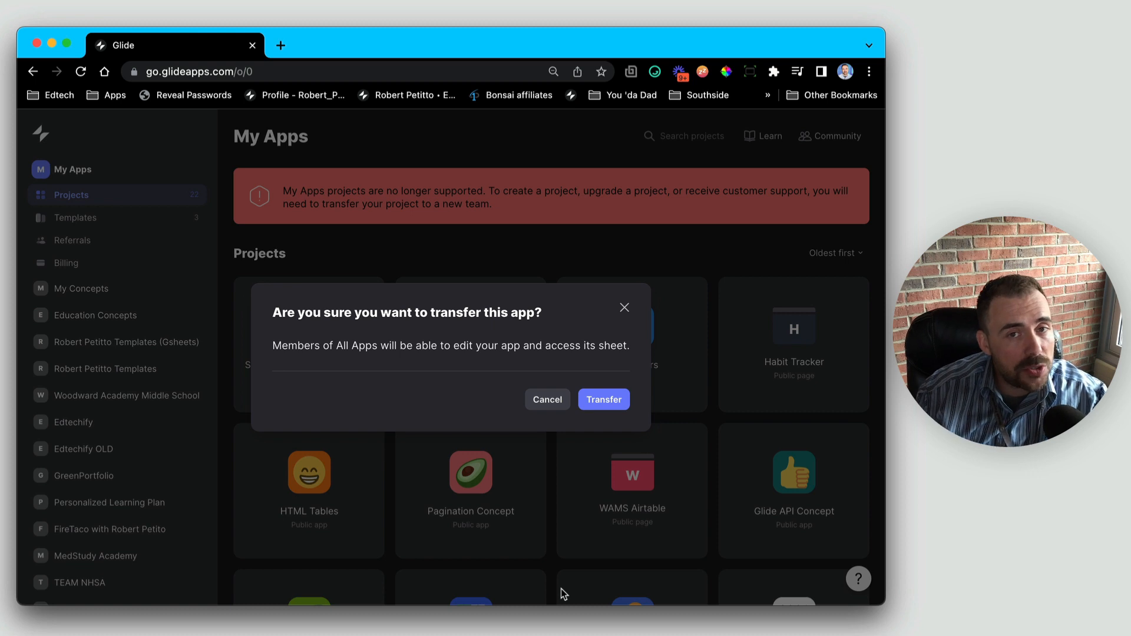
{"action": "mouse_move", "coordinate": [499, 525]}
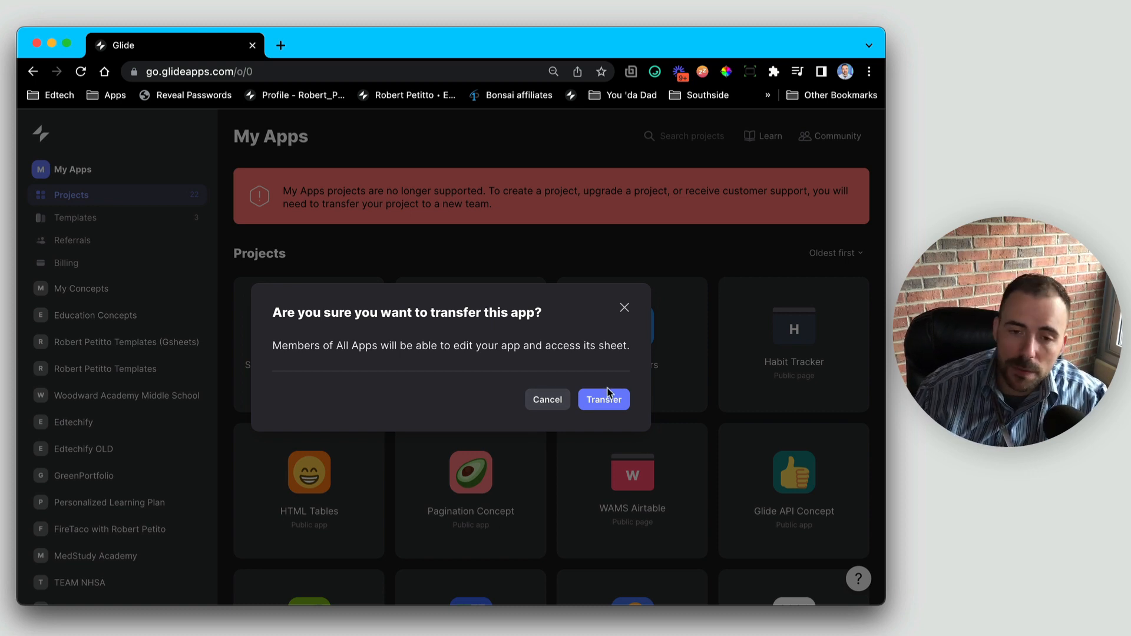
{"action": "left_click", "coordinate": [605, 400]}
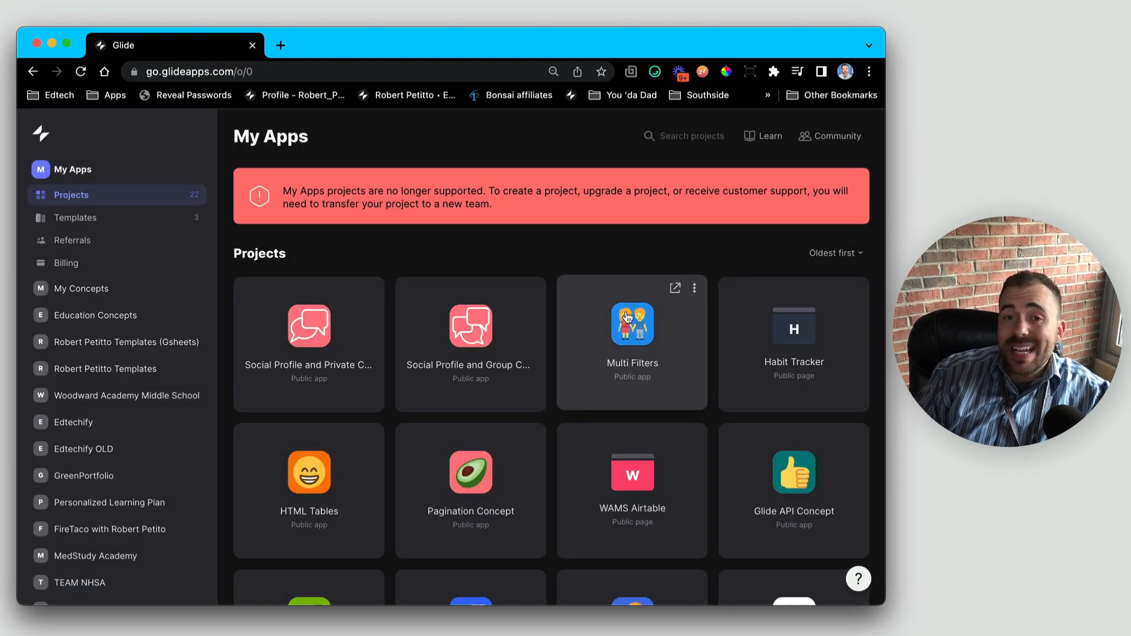
{"action": "mouse_move", "coordinate": [283, 318]}
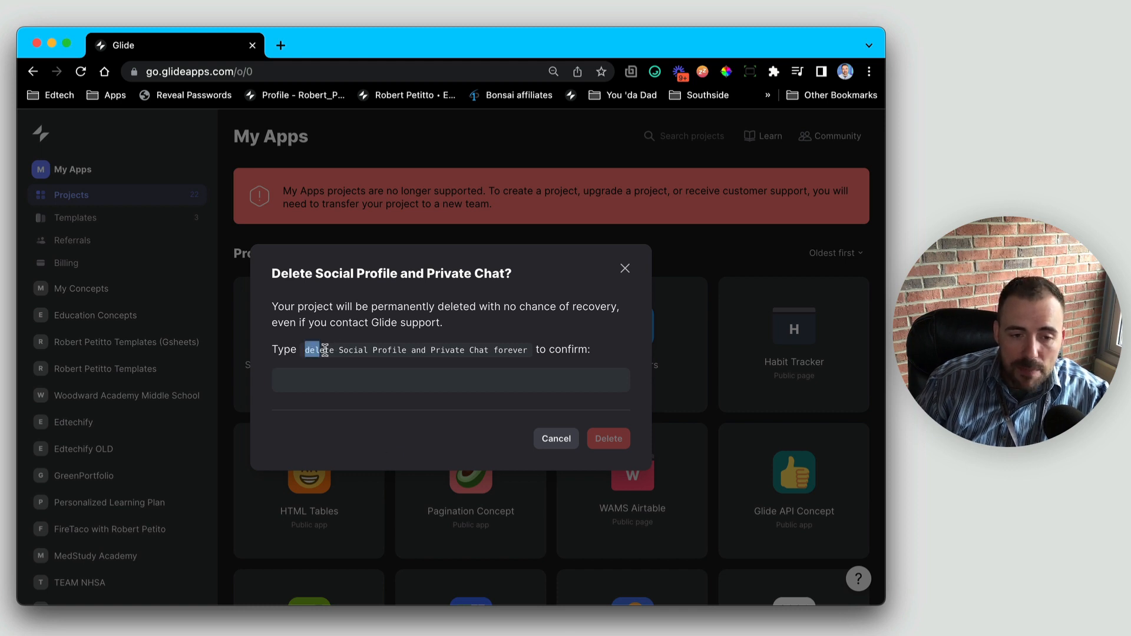
{"action": "left_click_drag", "start_coordinate": [304, 350], "coordinate": [528, 350]}
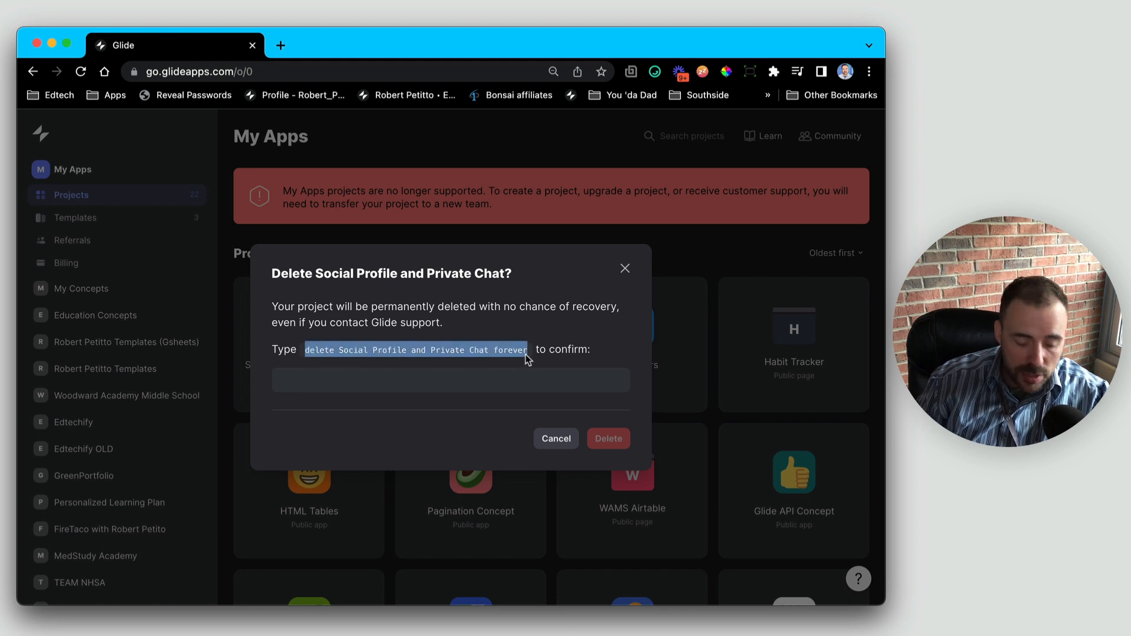
{"action": "type", "text": "delete Social Profile and Private Chat forever"}
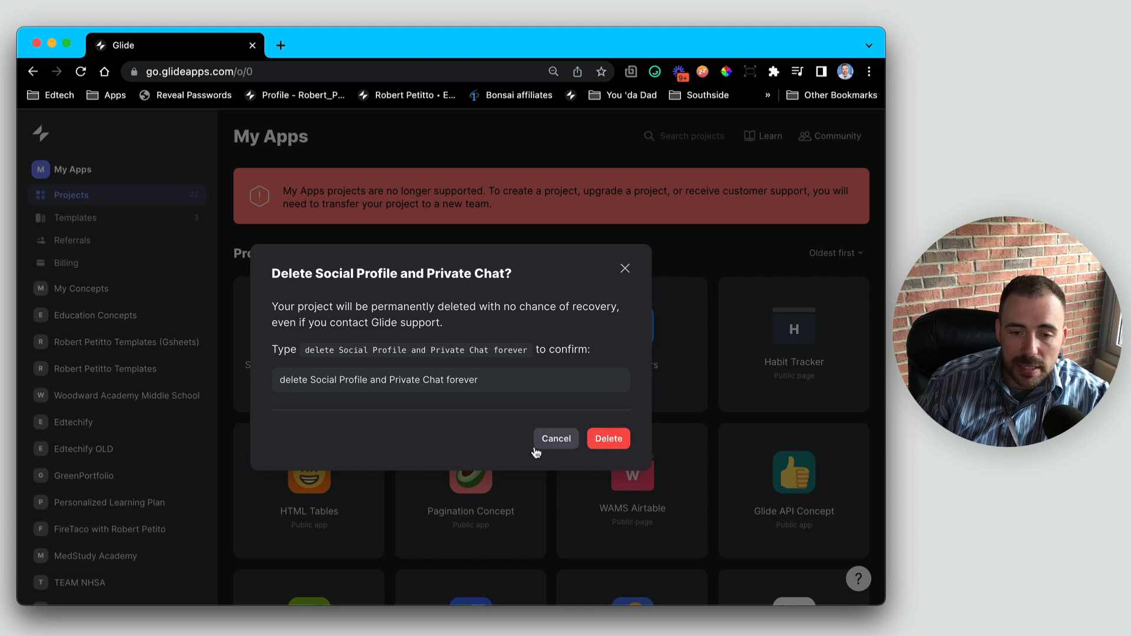
{"action": "left_click", "coordinate": [557, 439]}
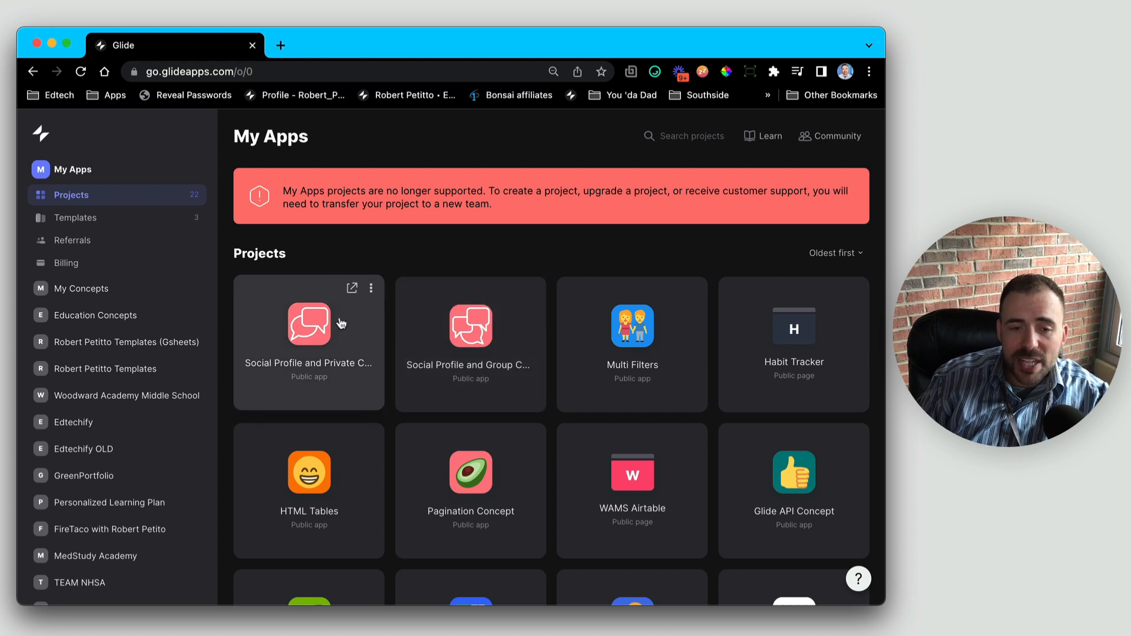
{"action": "mouse_move", "coordinate": [693, 356]}
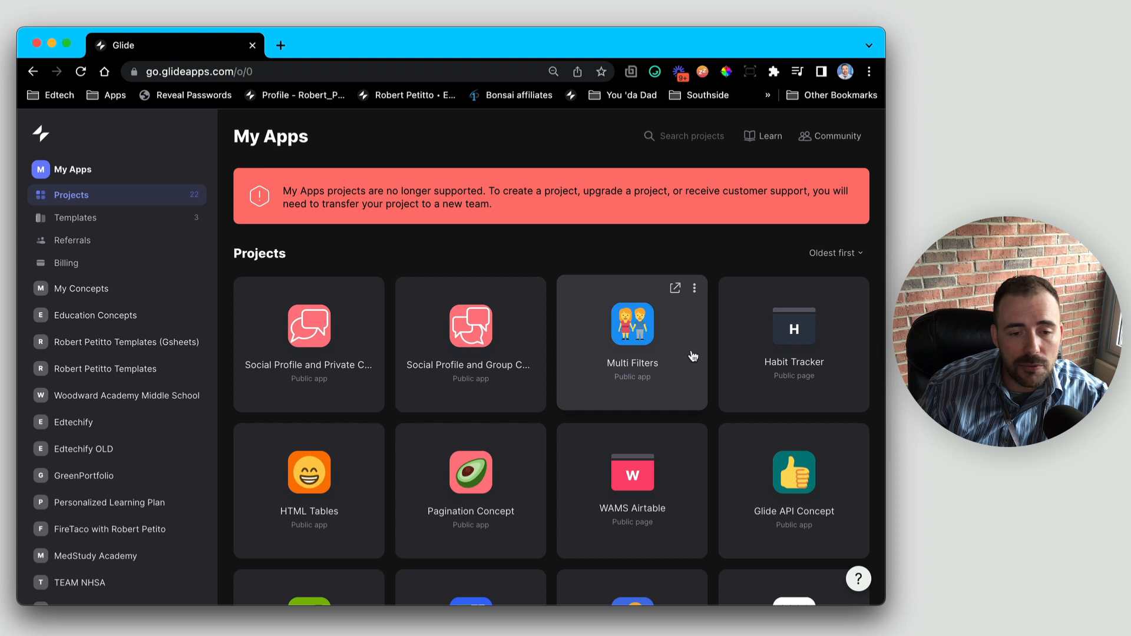
{"action": "mouse_move", "coordinate": [232, 430]}
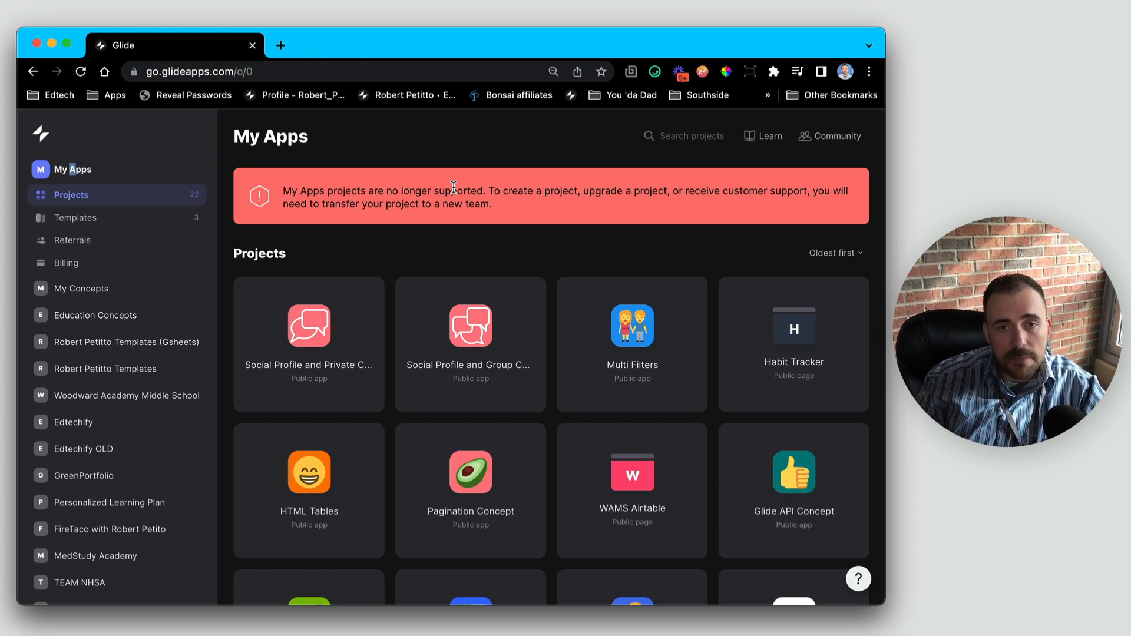
{"action": "mouse_move", "coordinate": [412, 348]}
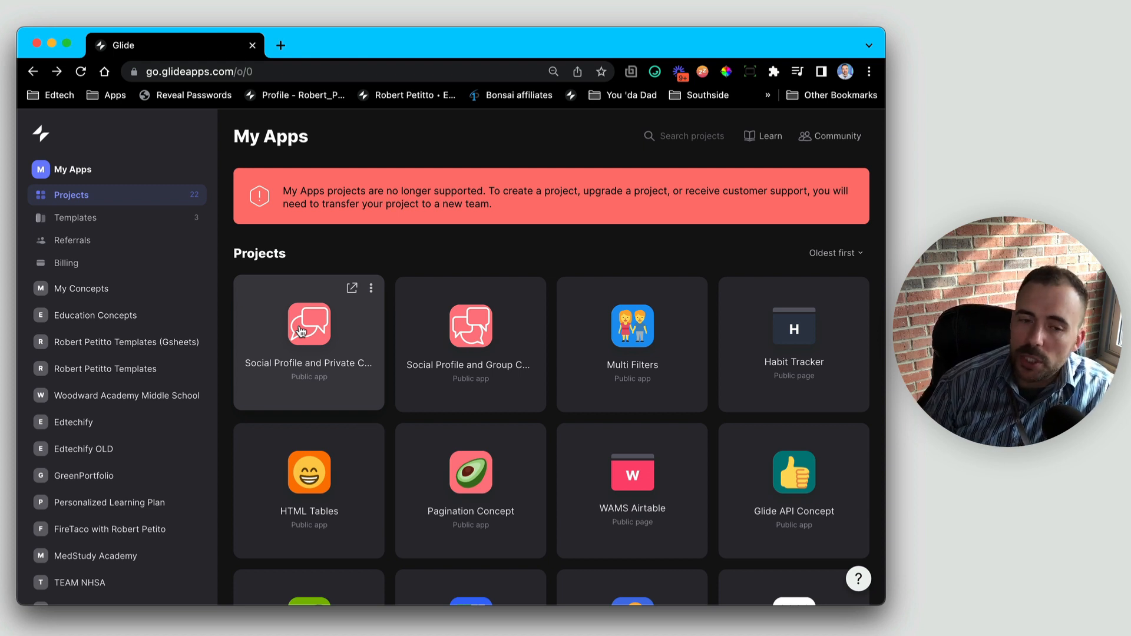
{"action": "mouse_move", "coordinate": [340, 326]}
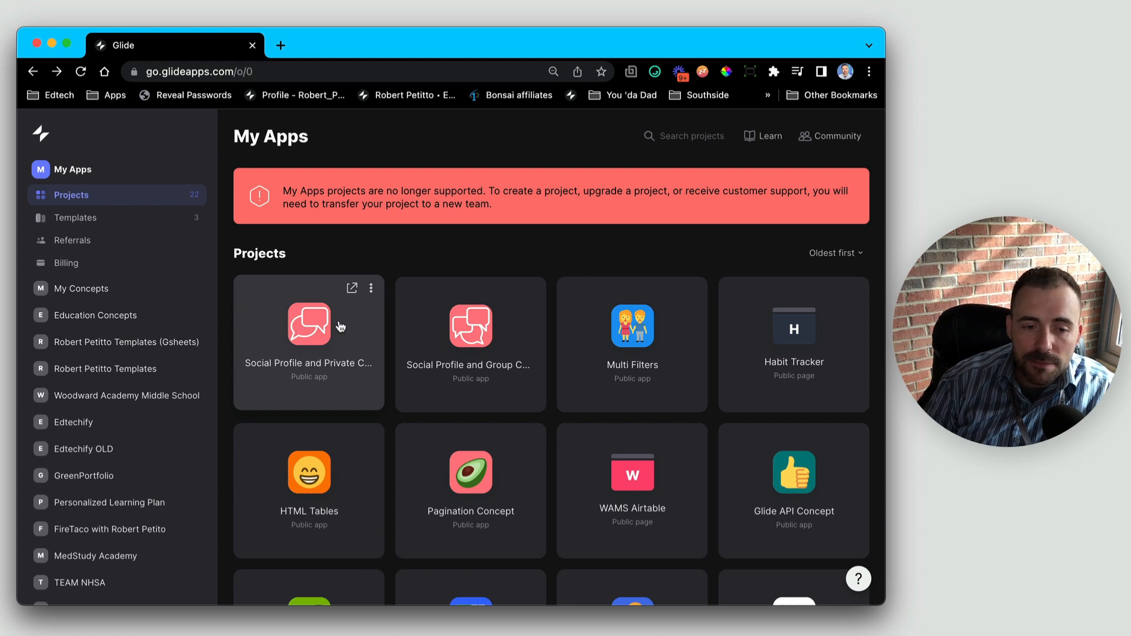
Show the actions menu for the Social Profile and Private Chat project card.
{"action": "left_click", "coordinate": [370, 287]}
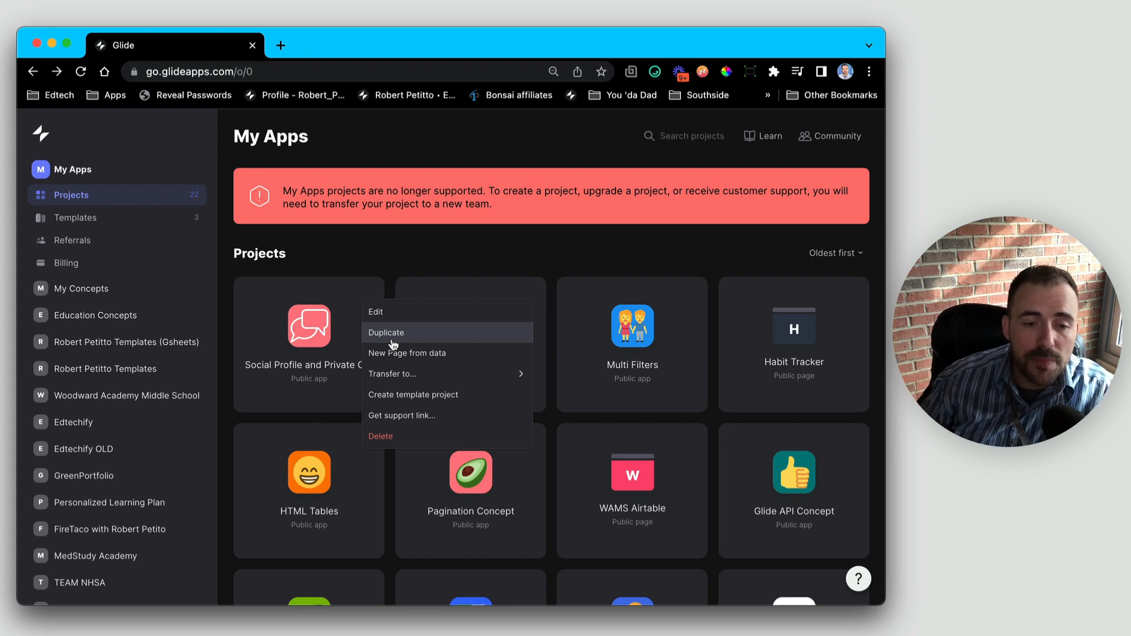
{"action": "mouse_move", "coordinate": [273, 360]}
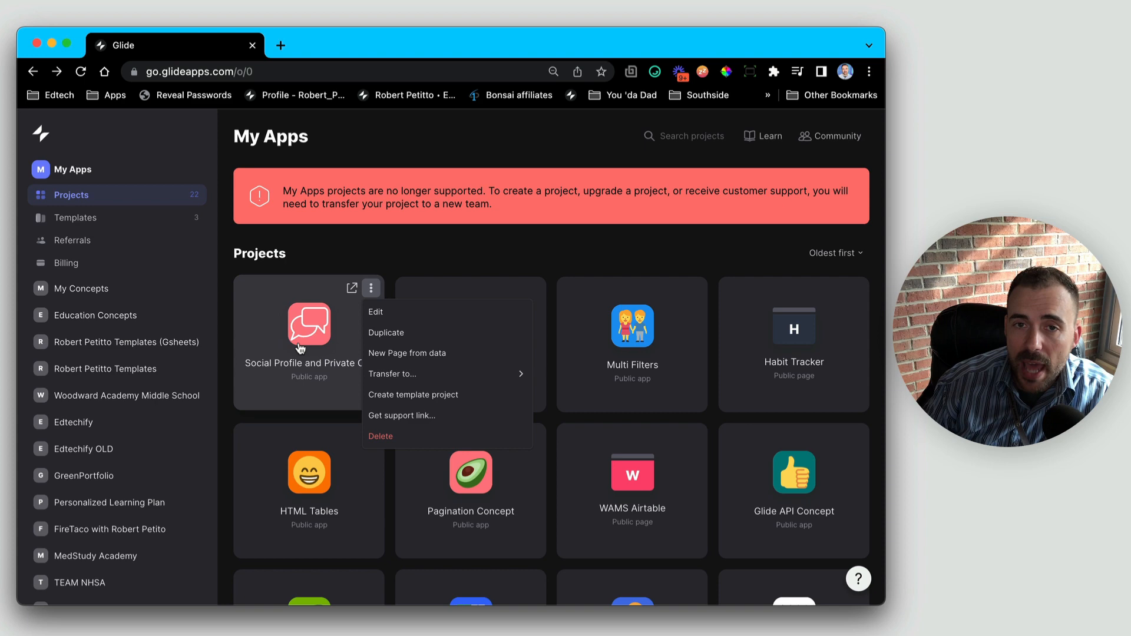
{"action": "left_click", "coordinate": [375, 311]}
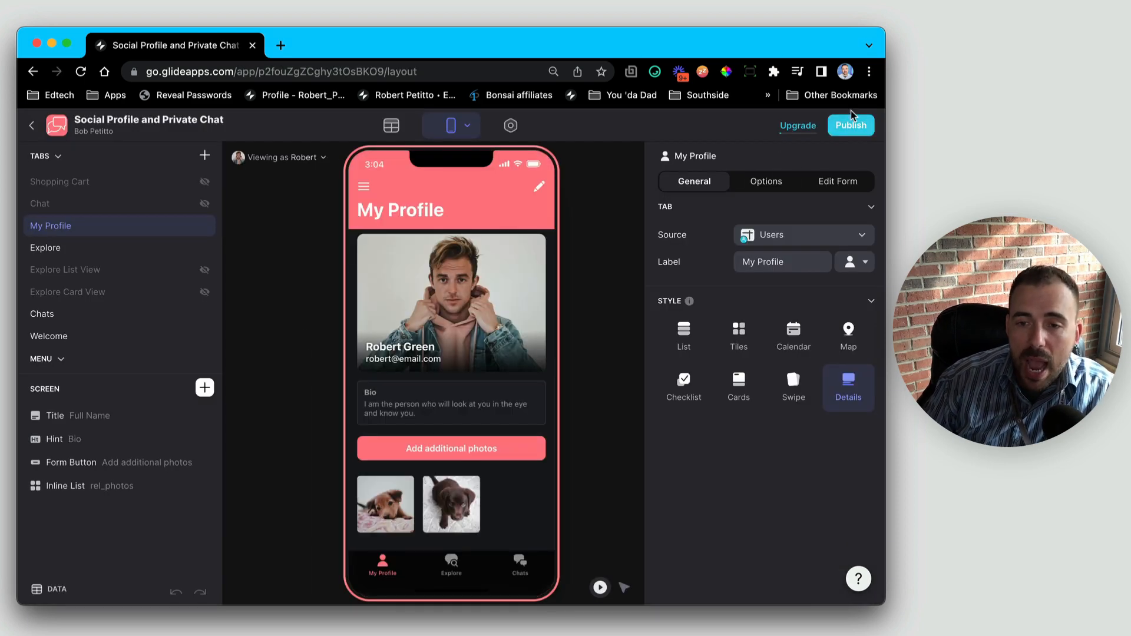
{"action": "left_click", "coordinate": [851, 125]}
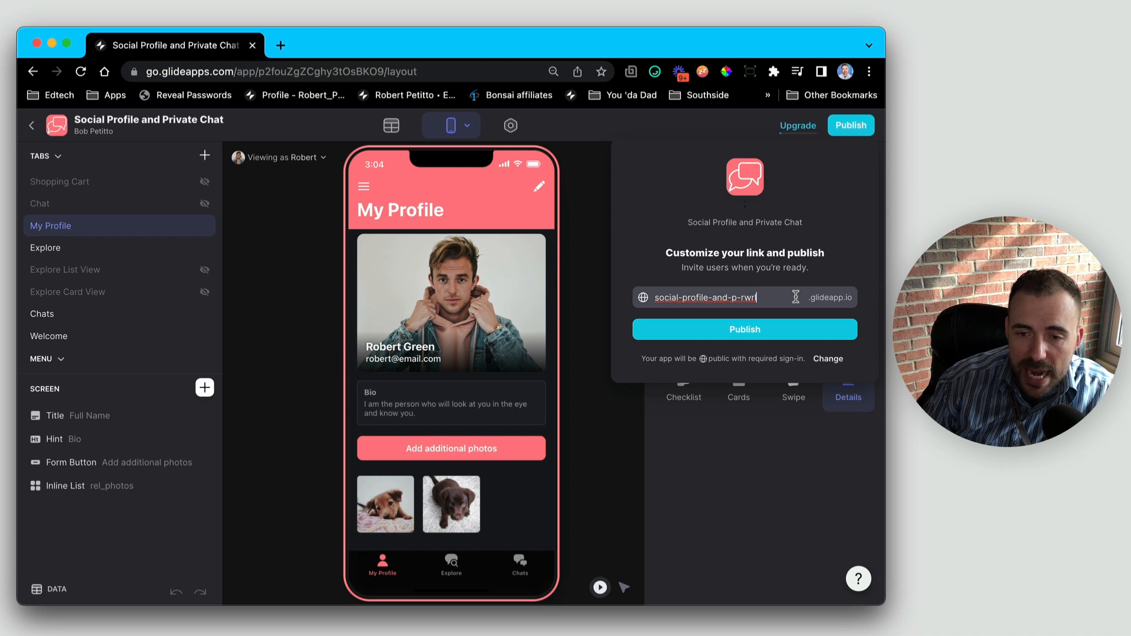
{"action": "double_click", "coordinate": [706, 297]}
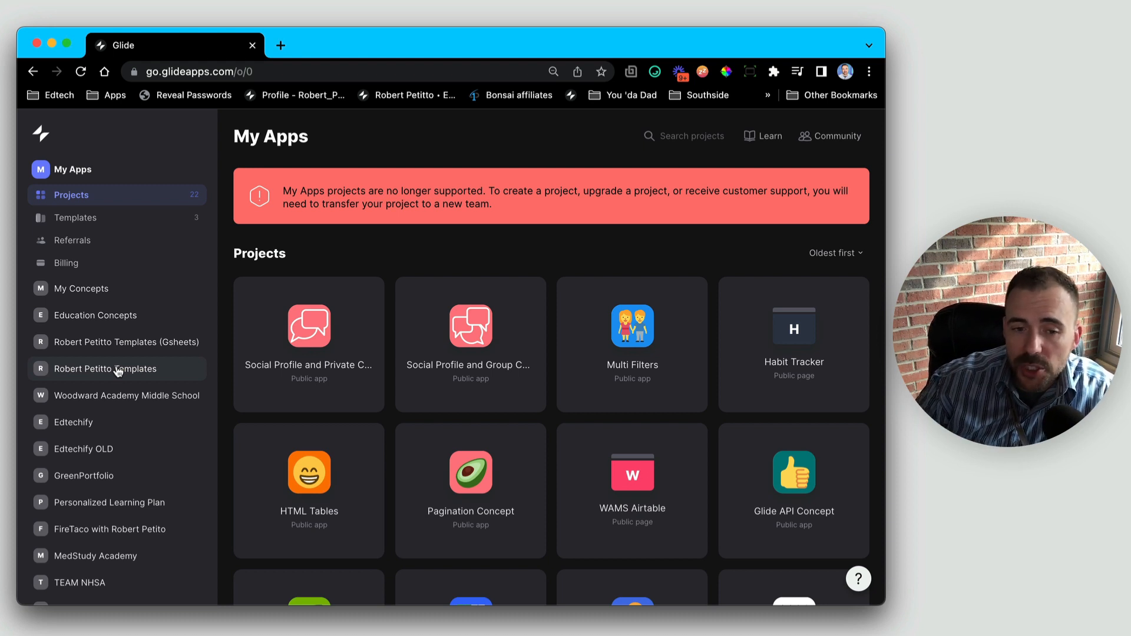
{"action": "mouse_move", "coordinate": [145, 352]}
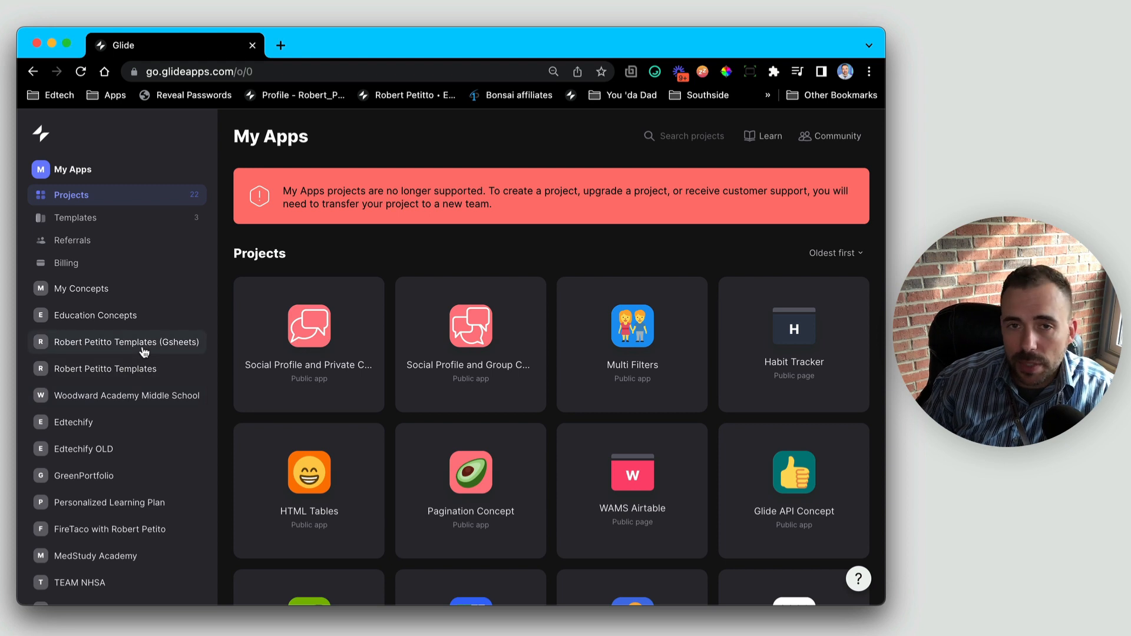
{"action": "mouse_move", "coordinate": [148, 368]}
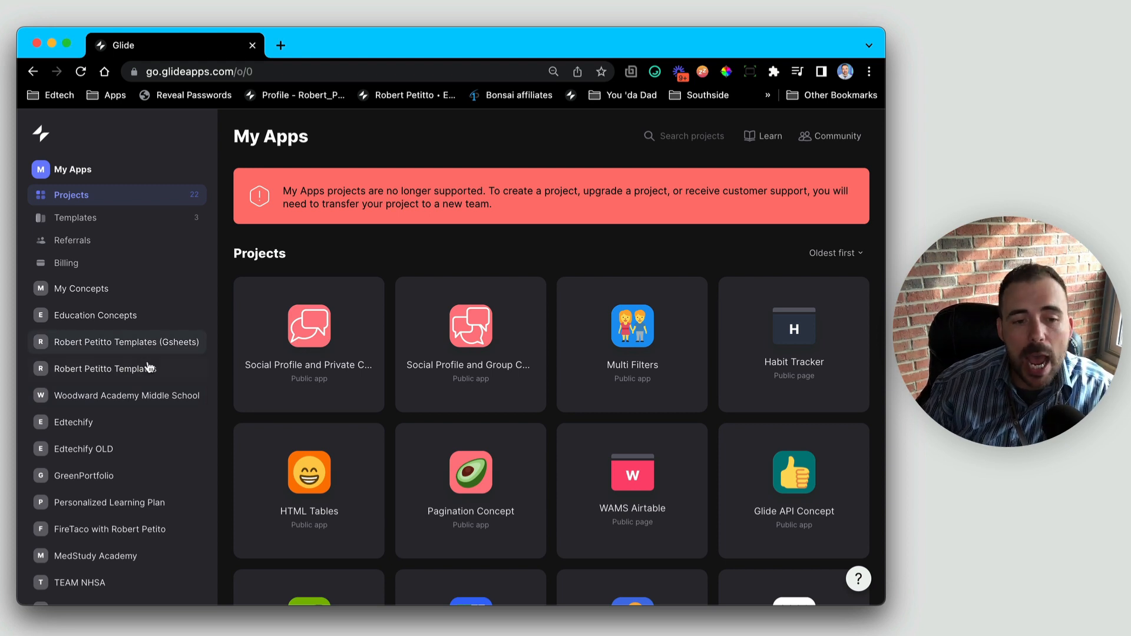
{"action": "mouse_move", "coordinate": [313, 355]}
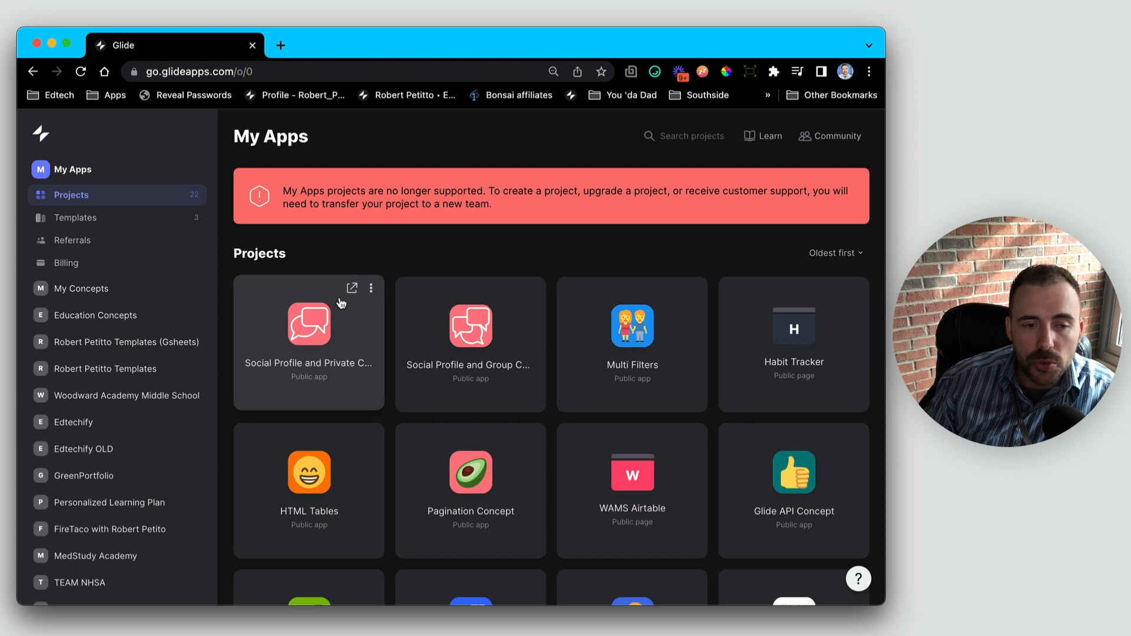
{"action": "mouse_move", "coordinate": [231, 261]}
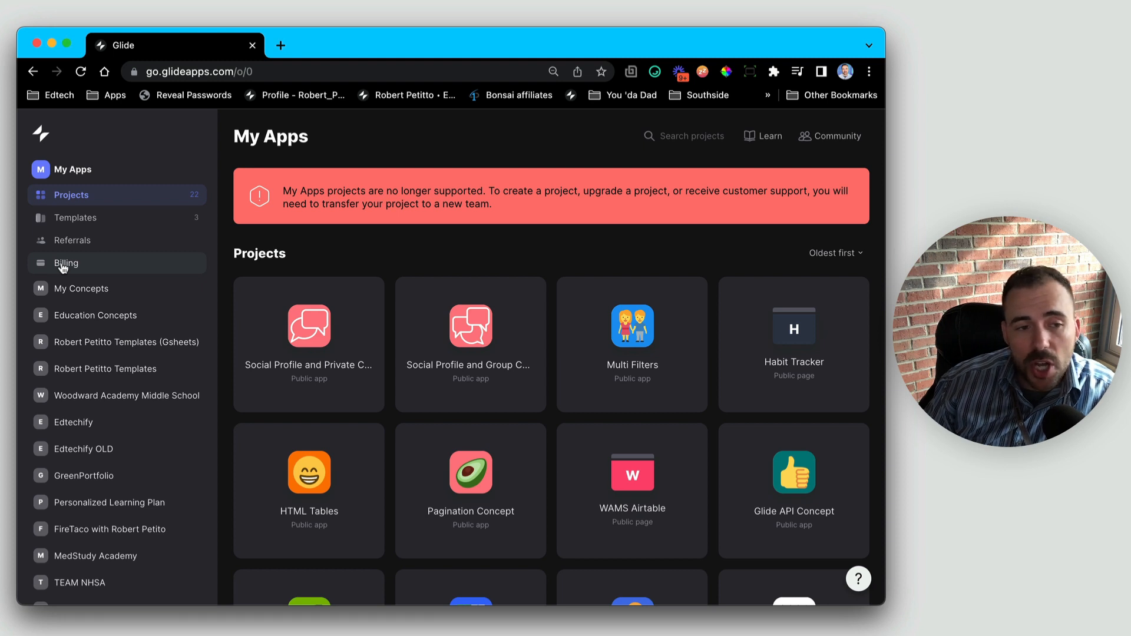
From My Apps Billing, start Delete team, highlight the permanent-deletion warning, then cancel.
{"action": "left_click", "coordinate": [65, 263]}
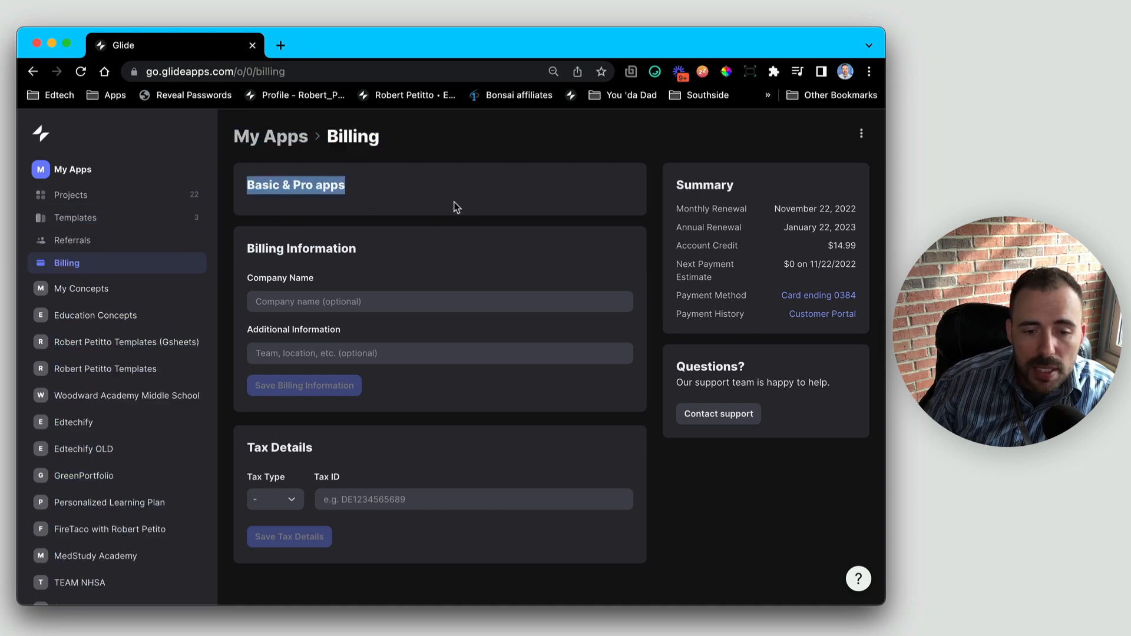
{"action": "mouse_move", "coordinate": [863, 135]}
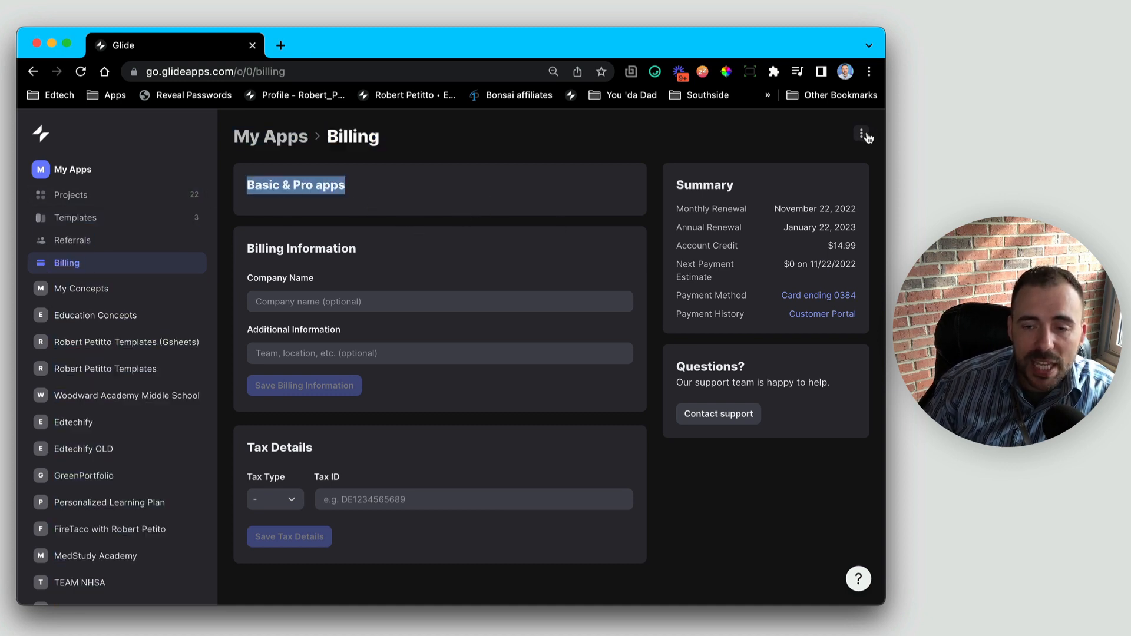
{"action": "left_click", "coordinate": [860, 132]}
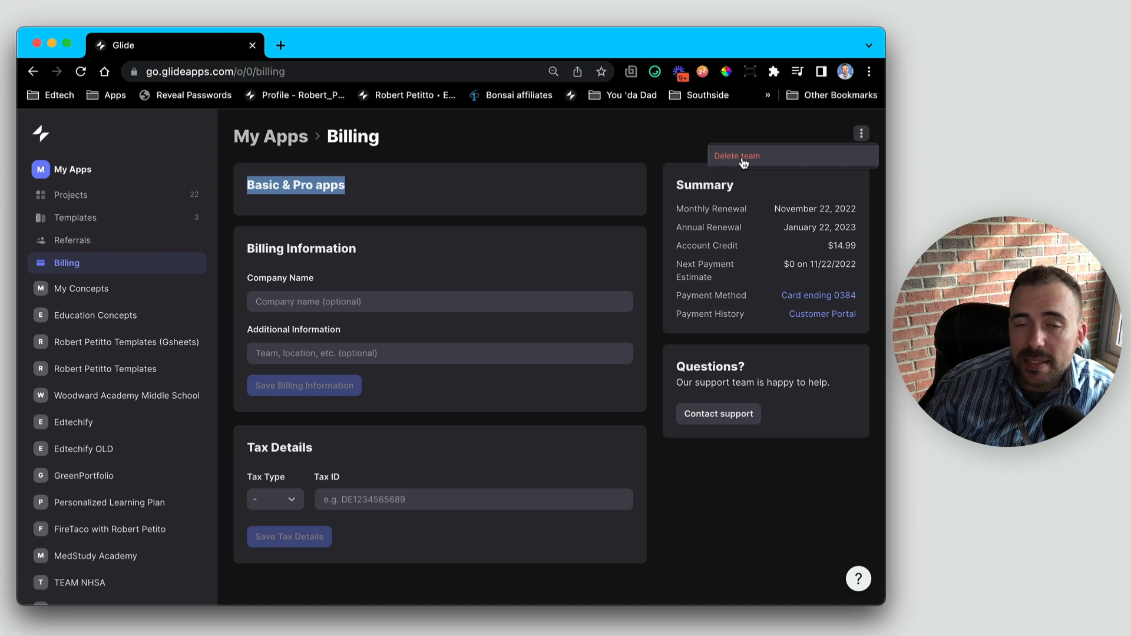
{"action": "mouse_move", "coordinate": [226, 179]}
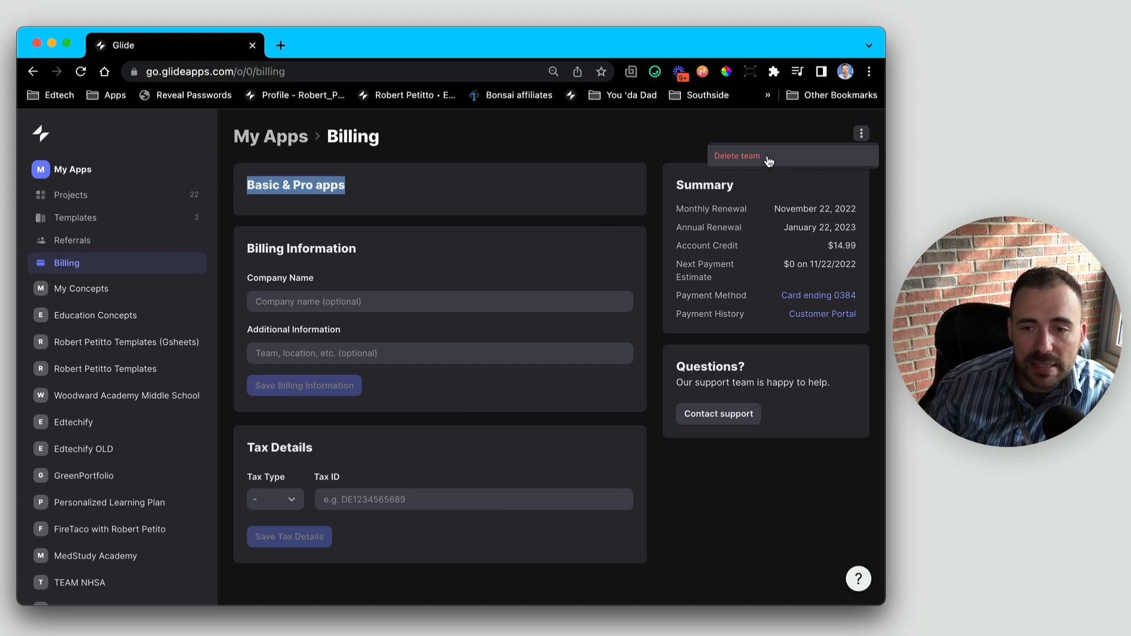
{"action": "left_click", "coordinate": [737, 155]}
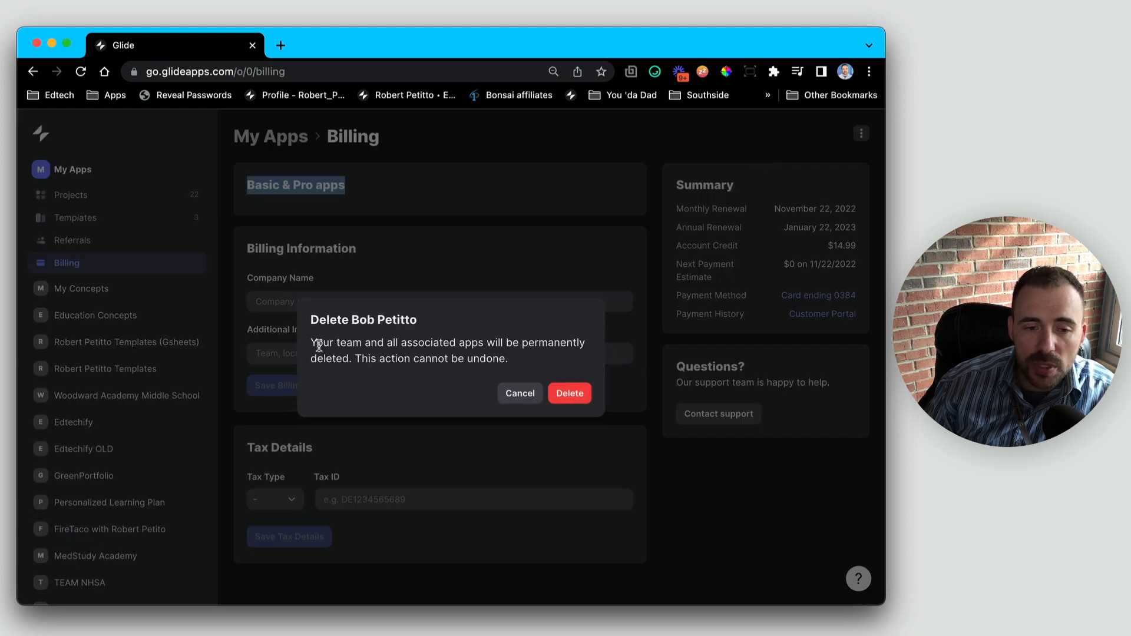
{"action": "left_click_drag", "start_coordinate": [311, 342], "coordinate": [561, 342]}
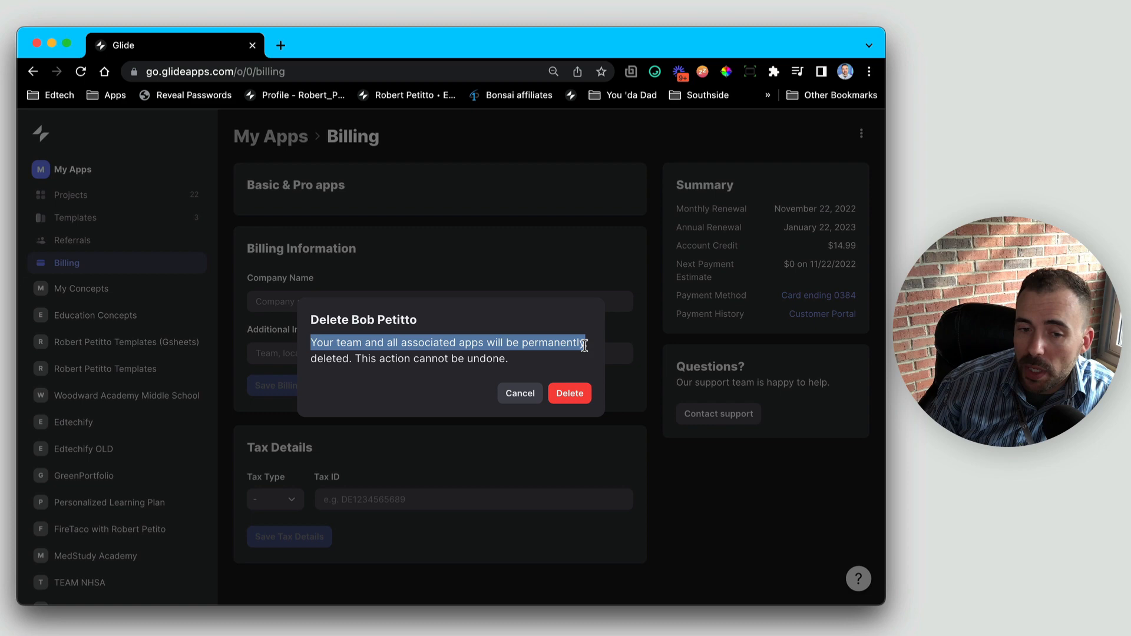
{"action": "left_click", "coordinate": [520, 394]}
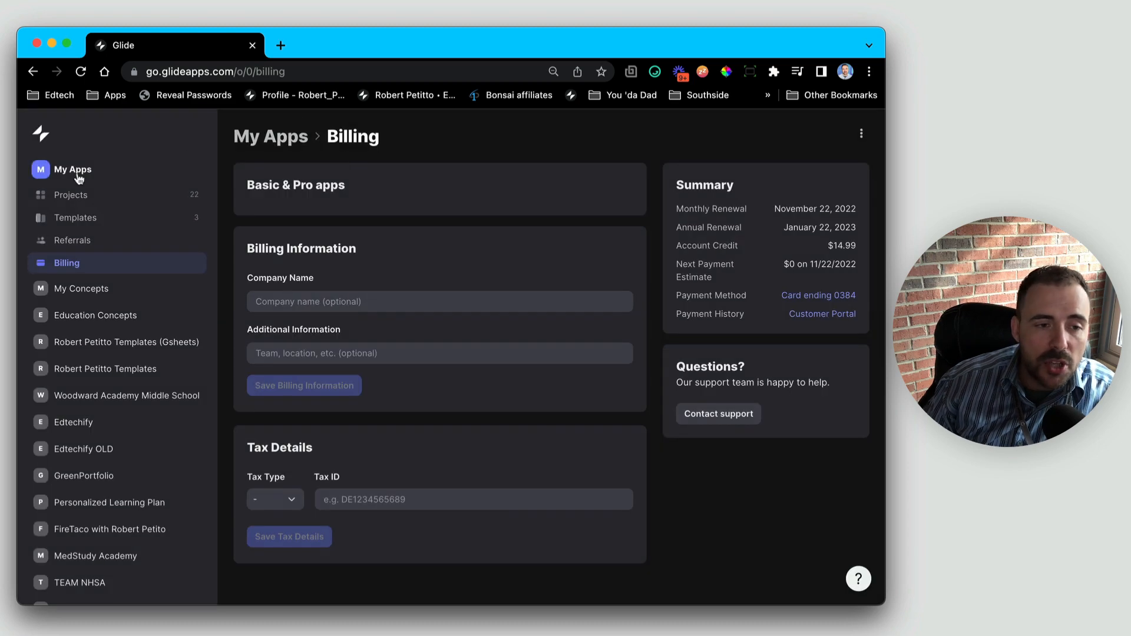
Switch to the My Concepts team and view its Billing page with the Free plan summary.
{"action": "left_click", "coordinate": [71, 196]}
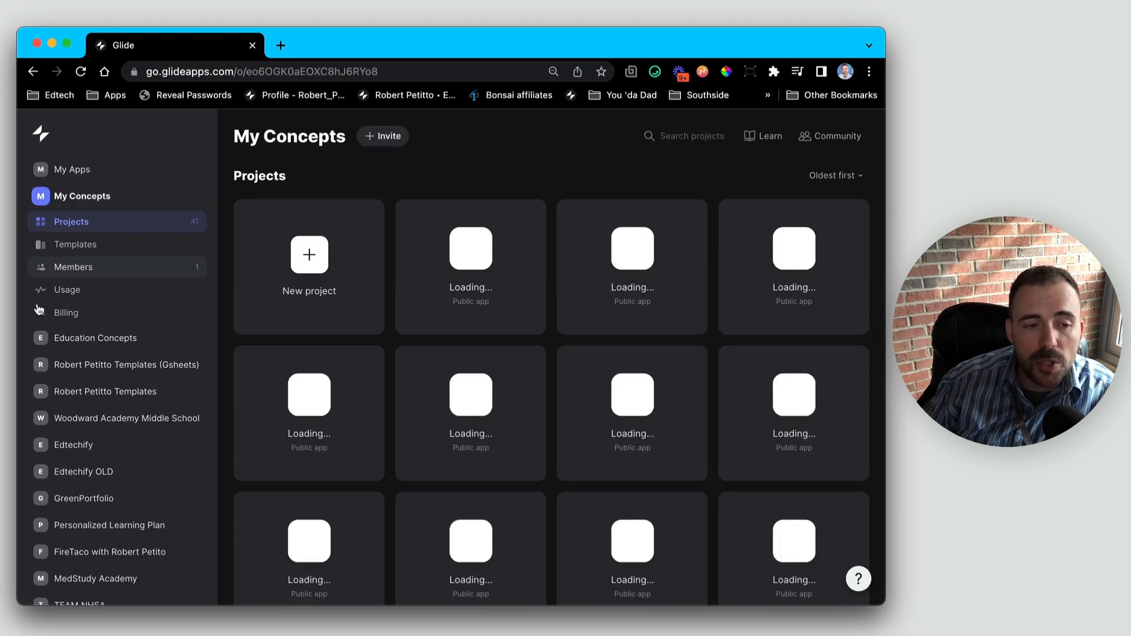
{"action": "left_click", "coordinate": [66, 312]}
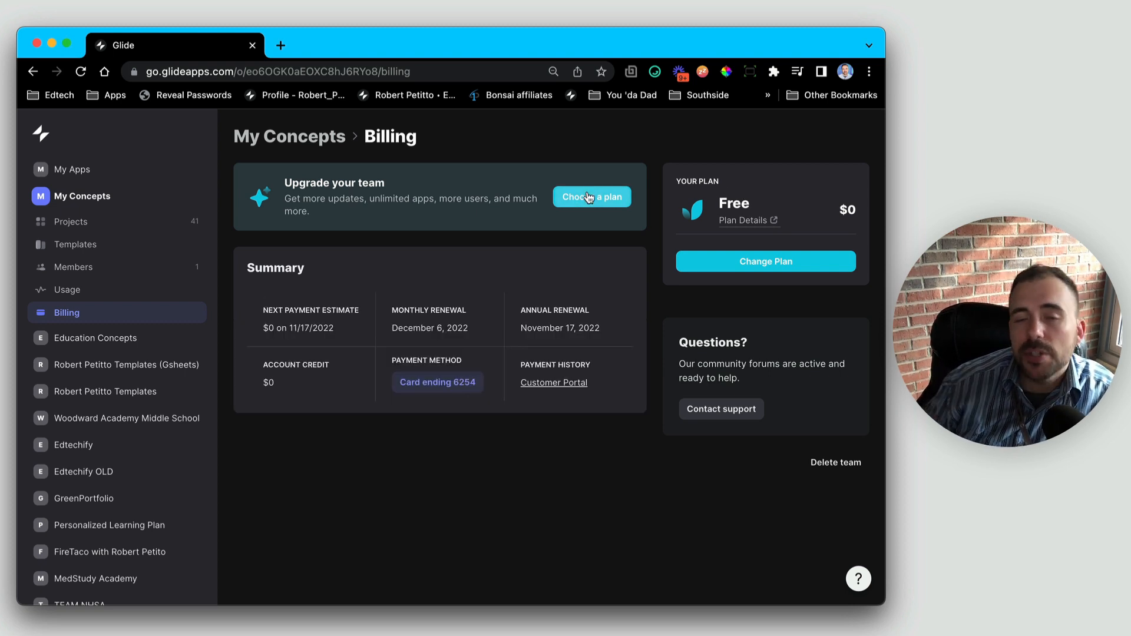
Switch back to the My Apps team to show its Projects page and unsupported notice.
{"action": "left_click", "coordinate": [72, 170]}
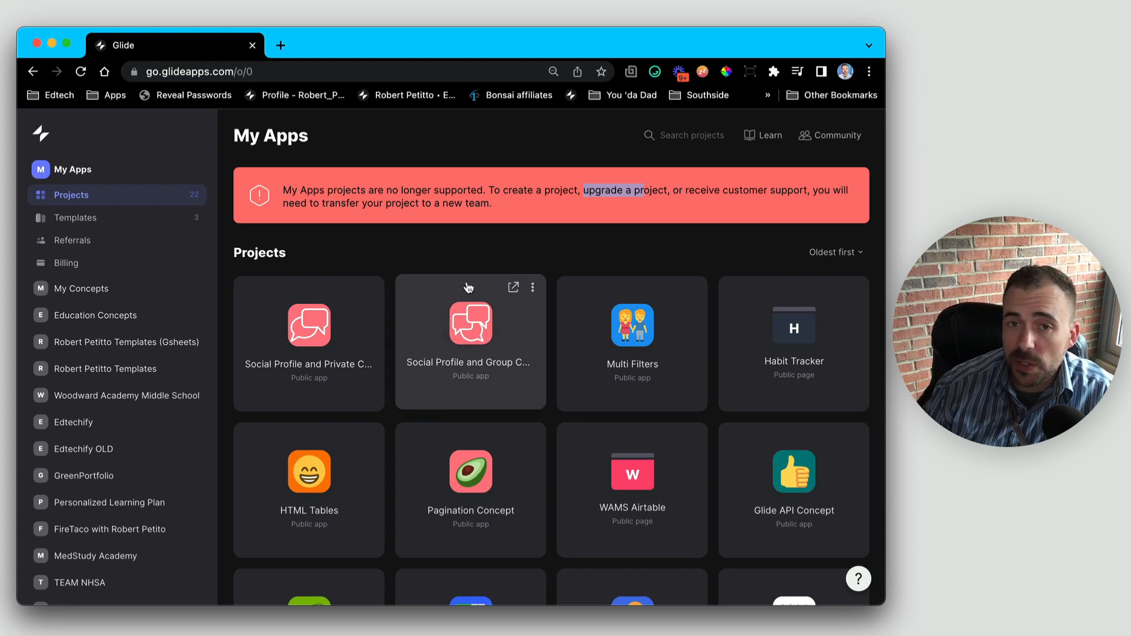
{"action": "mouse_move", "coordinate": [426, 501]}
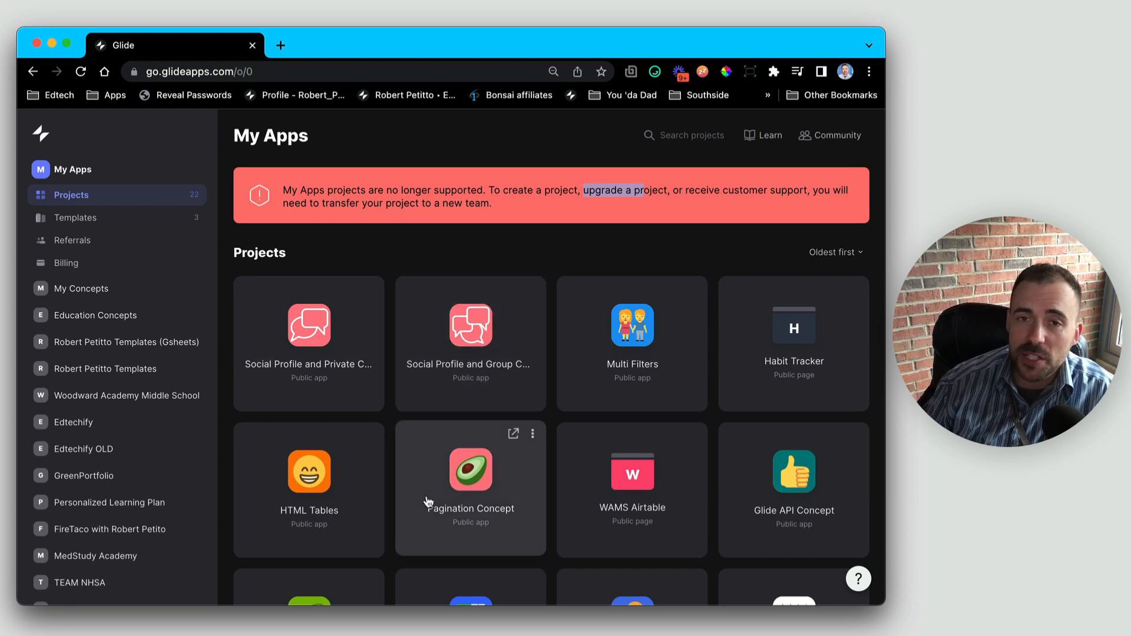